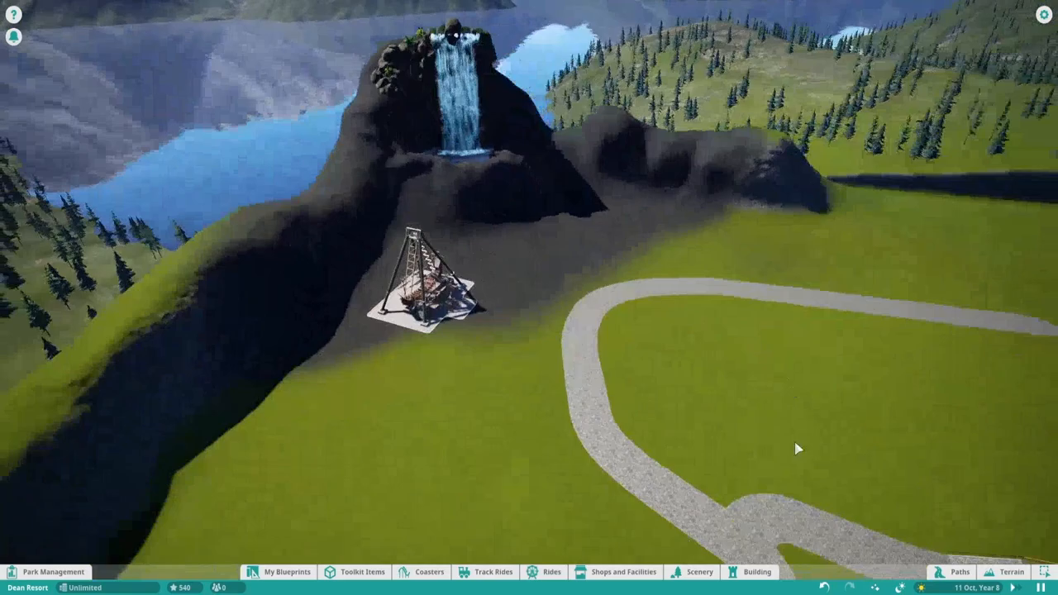
Place a curving footpath across the grass beneath the waterfall mountain.
click(1008, 572)
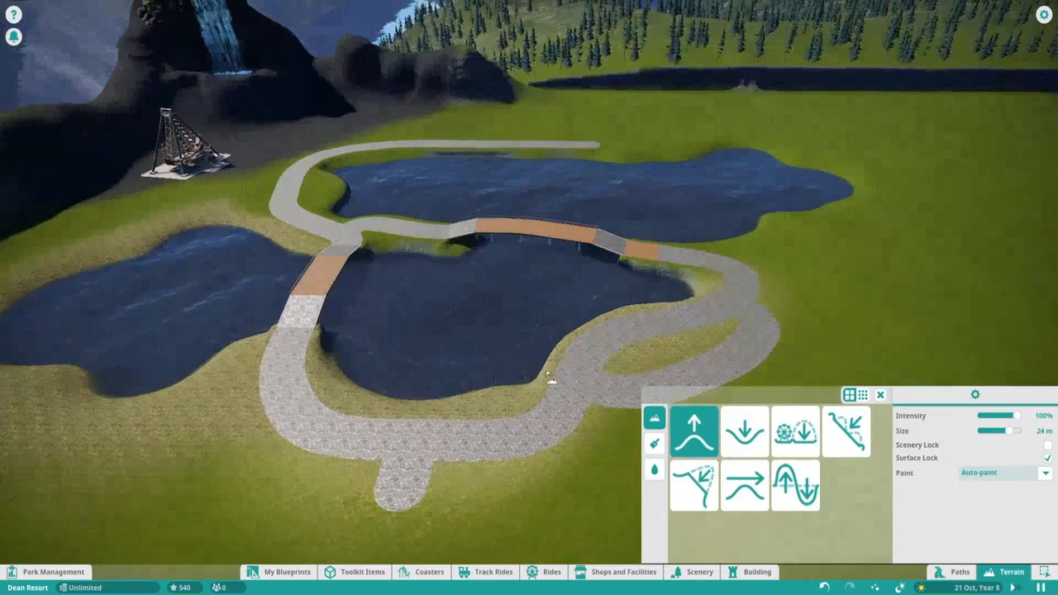
Lower the terrain around the path loop into water-filled ponds, bridged by wooden path sections.
click(650, 443)
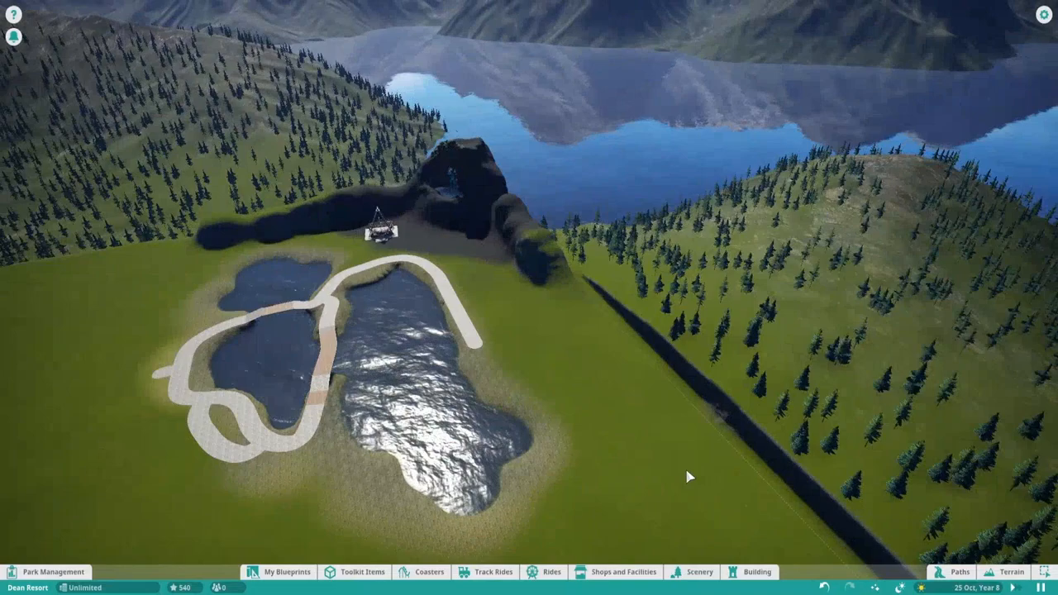
click(1008, 571)
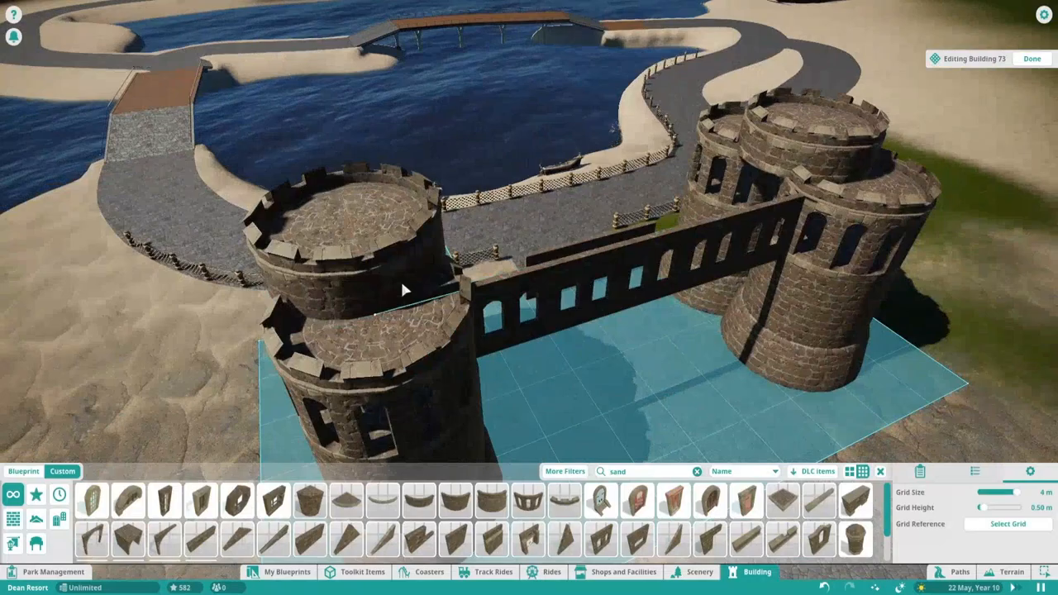
Place twin round castle towers joined by an arched stone wall over the path.
click(853, 513)
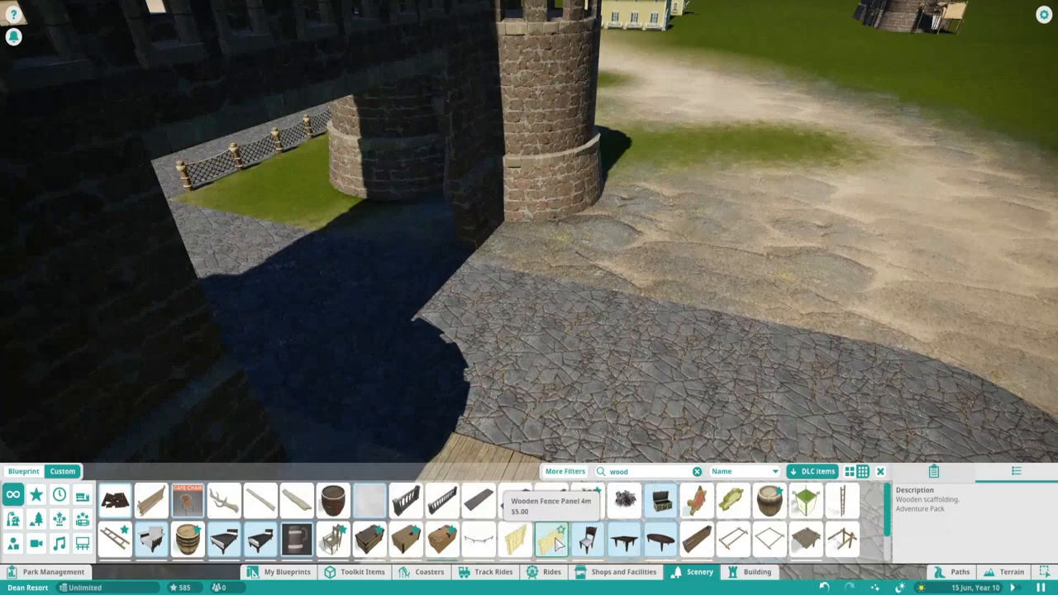
Place the Pirate Cutlasses prop above the drawbridge gate and confirm it.
click(756, 571)
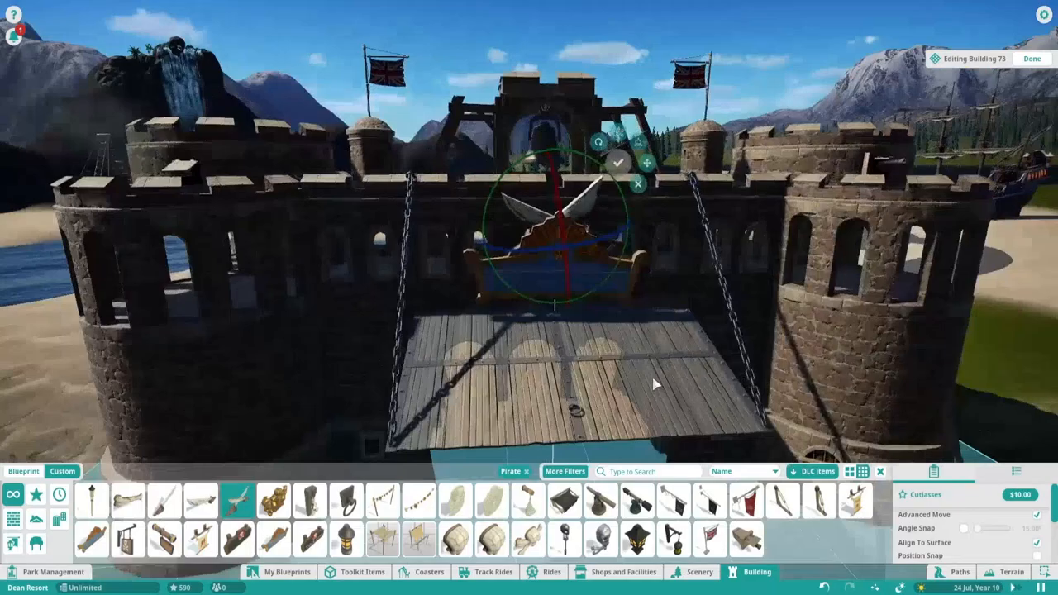
Set the Pirate Anchor prop on the ground in front of the castle gate.
click(270, 499)
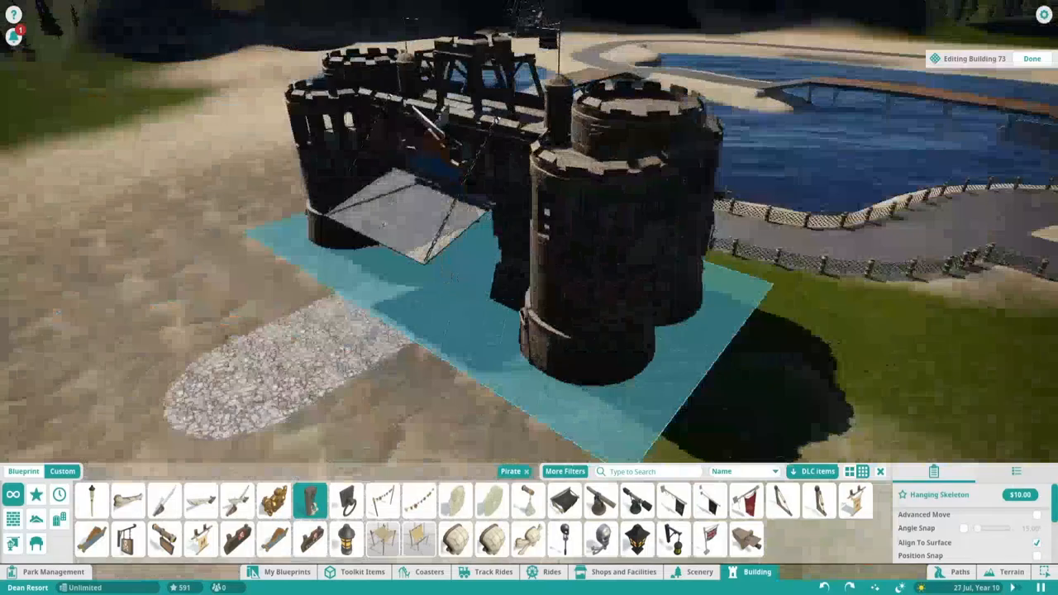
click(677, 512)
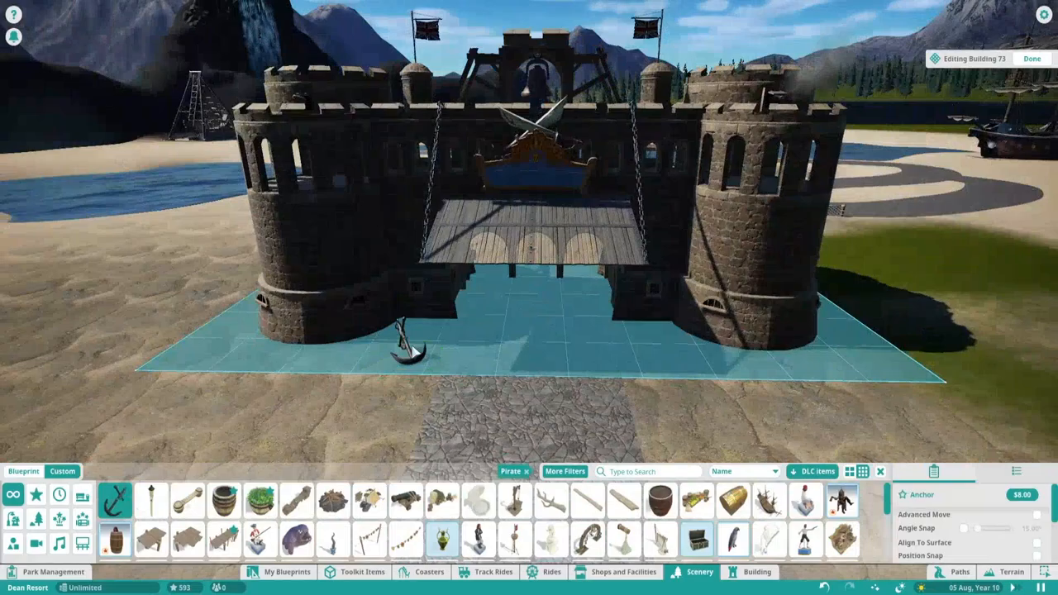
click(430, 571)
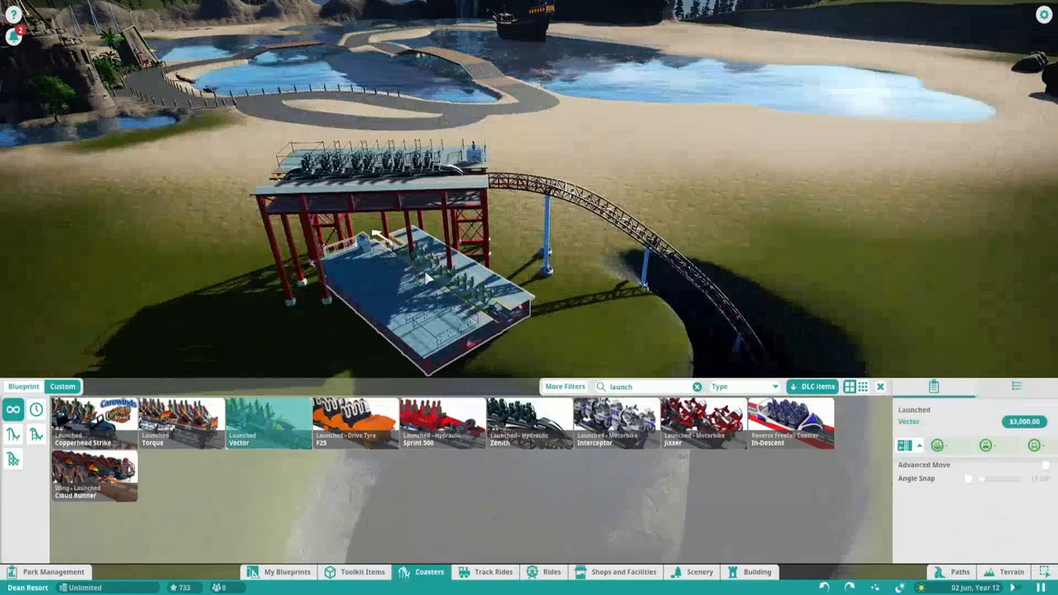
Place the Vector launched coaster's station on the grassy ground.
click(266, 424)
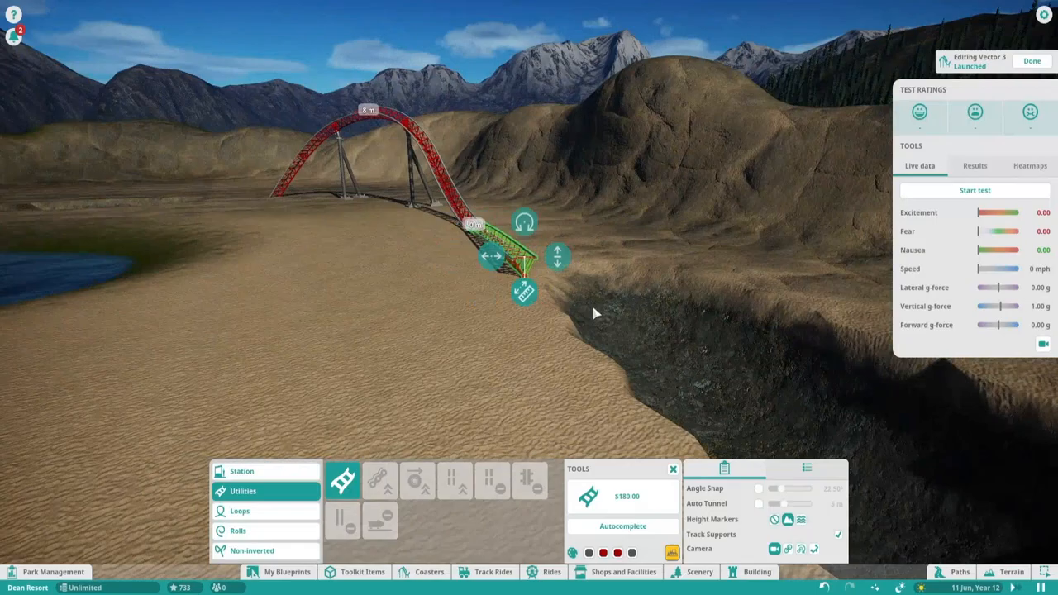
Add curved Utilities and Rolls track pieces past the rocks toward the waterfall.
click(244, 530)
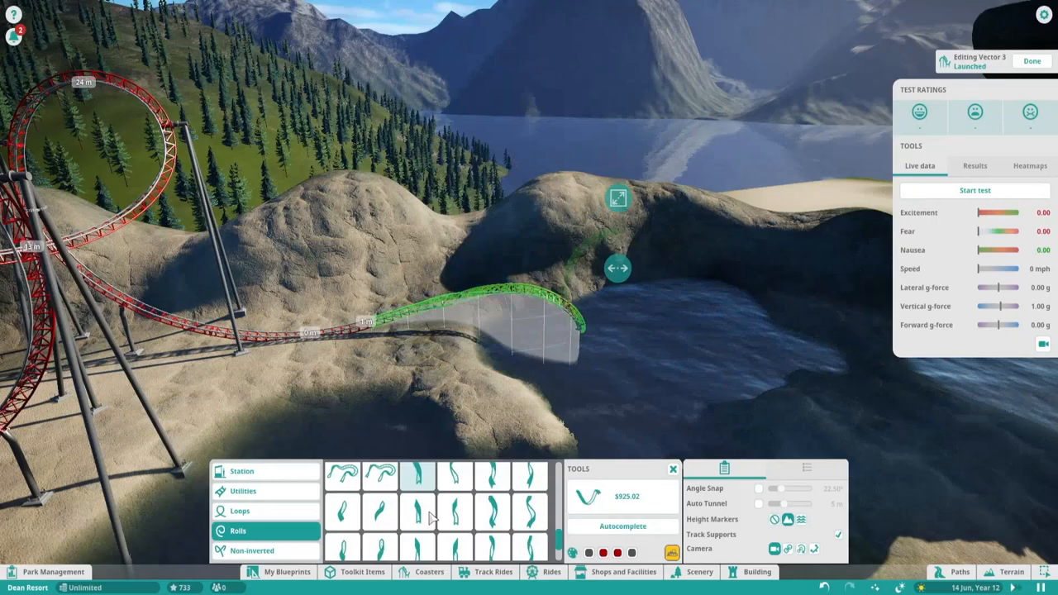
click(243, 491)
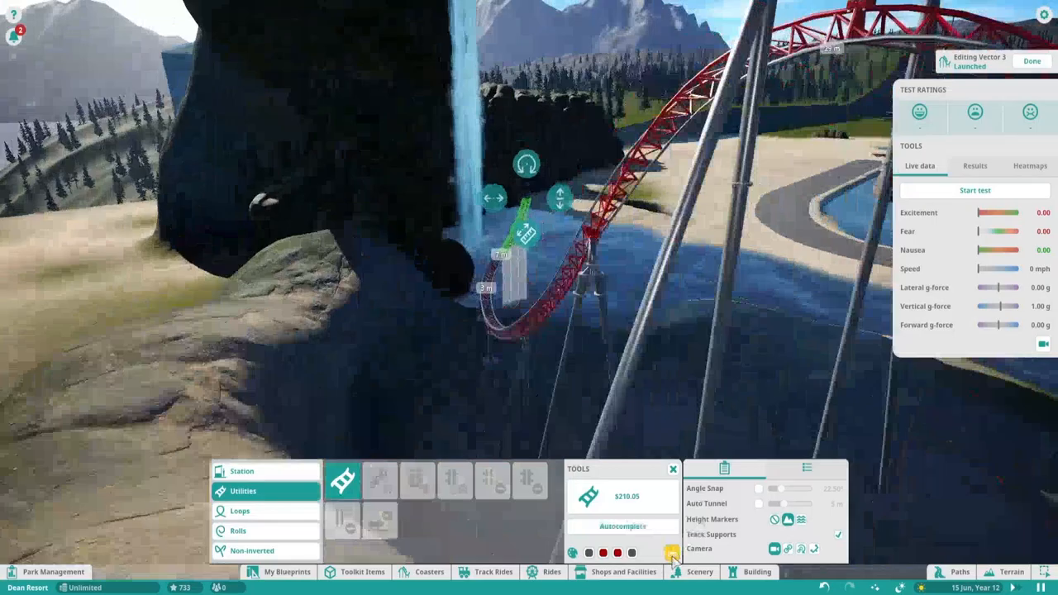
click(242, 531)
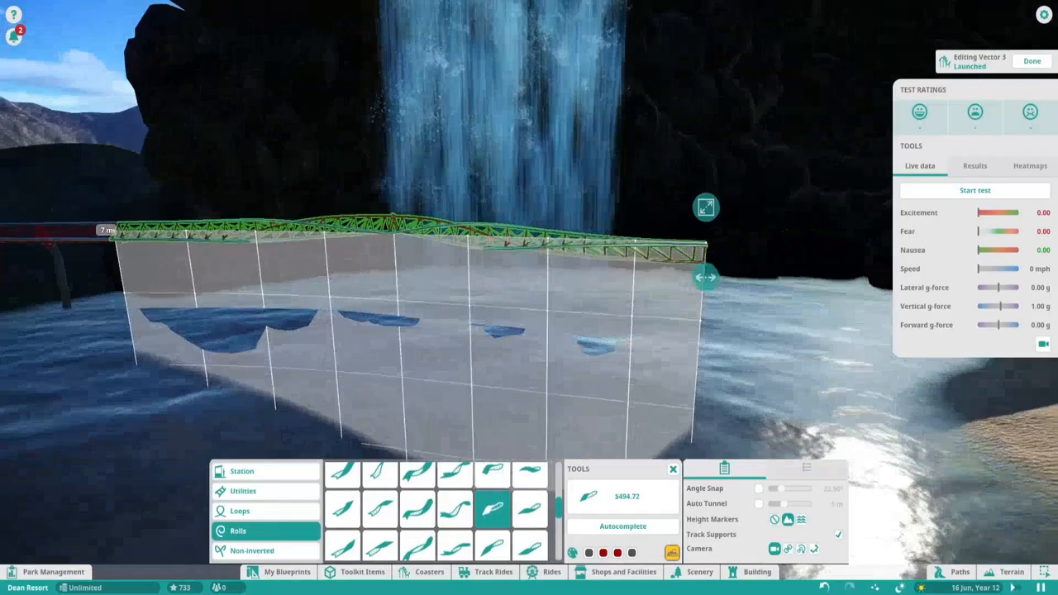